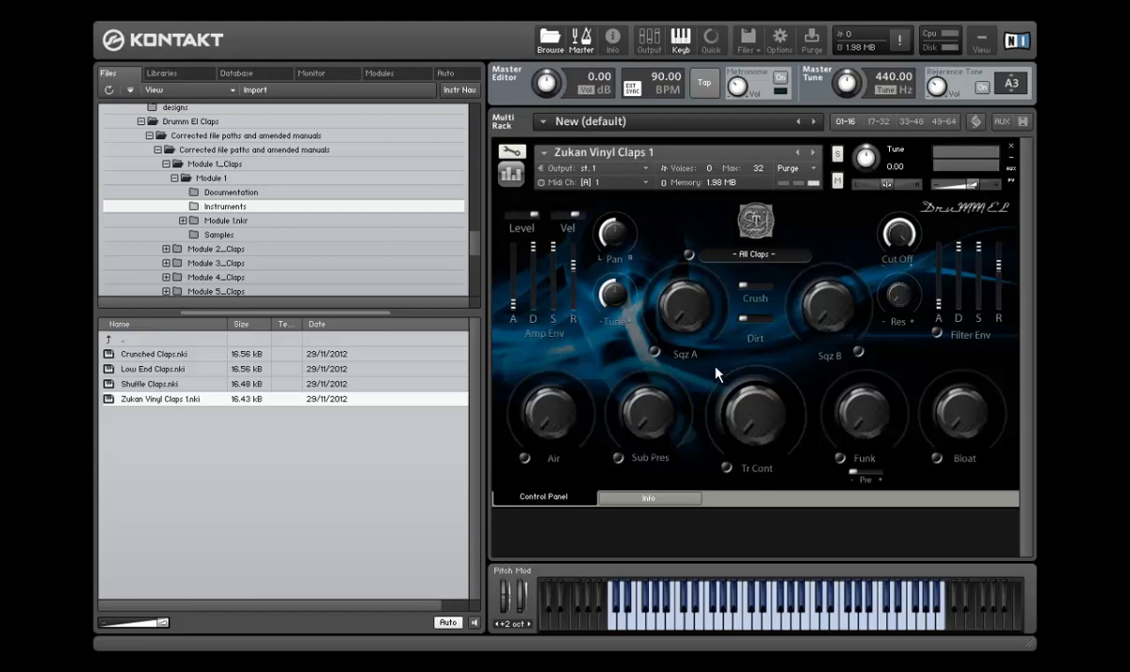
mouse_move(727, 336)
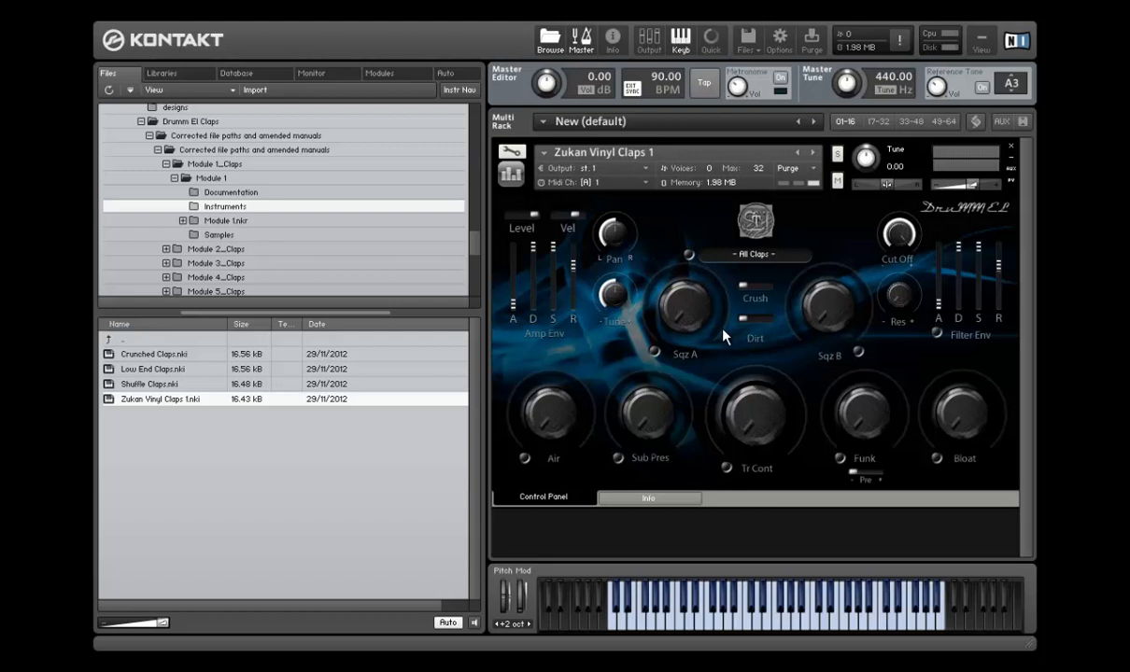
mouse_move(768, 359)
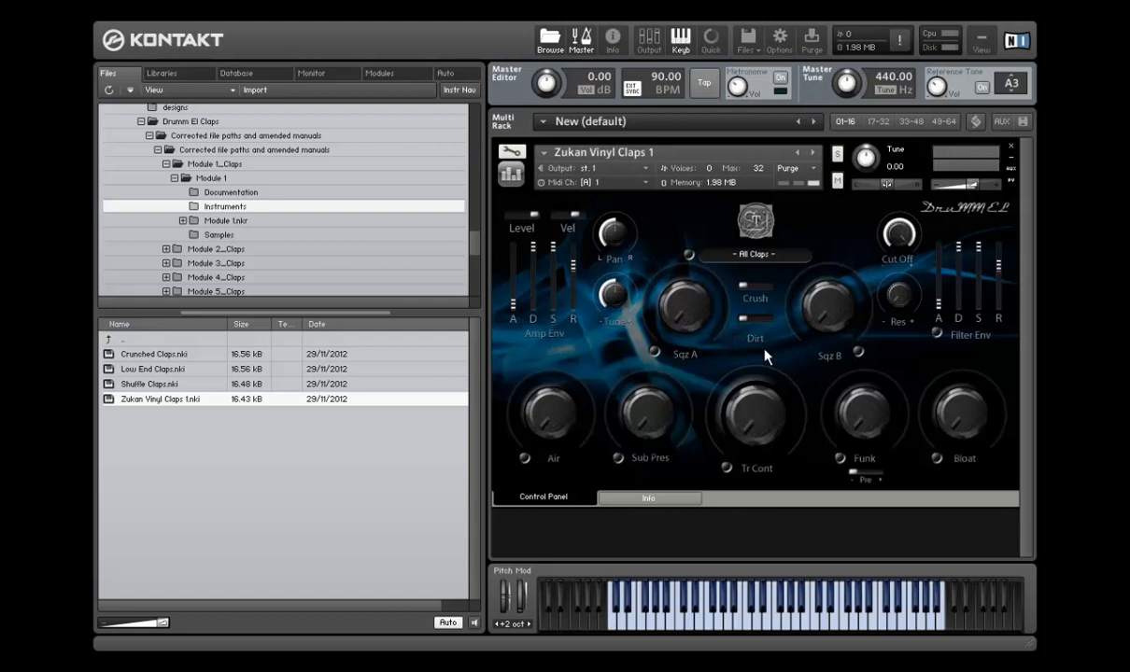
mouse_move(654, 243)
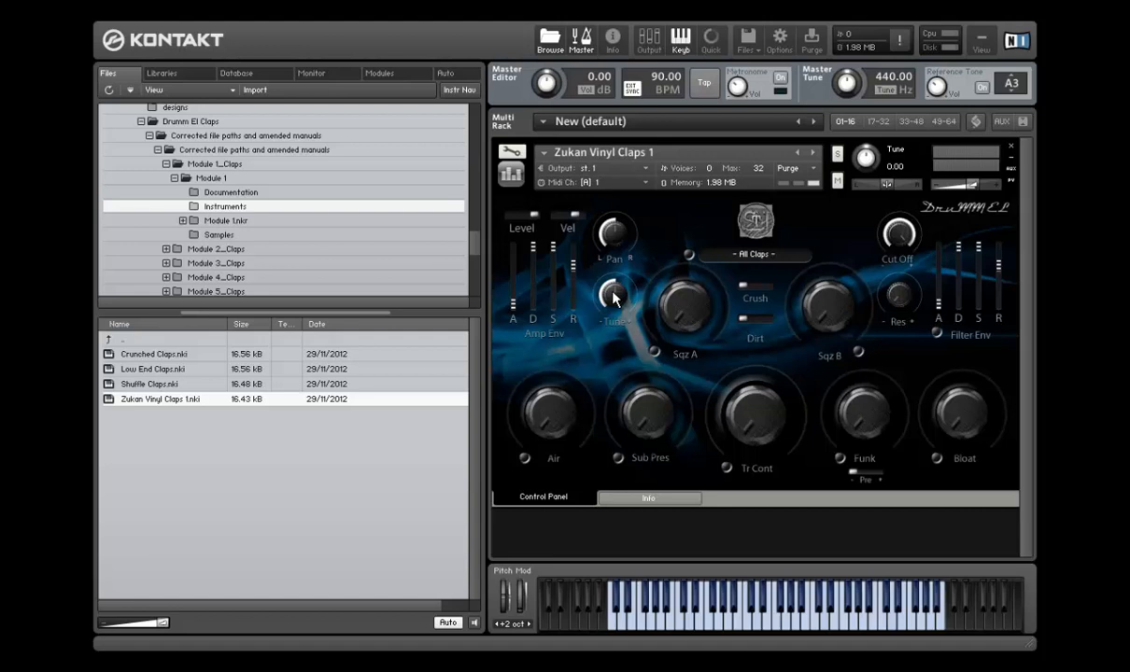
mouse_move(605, 329)
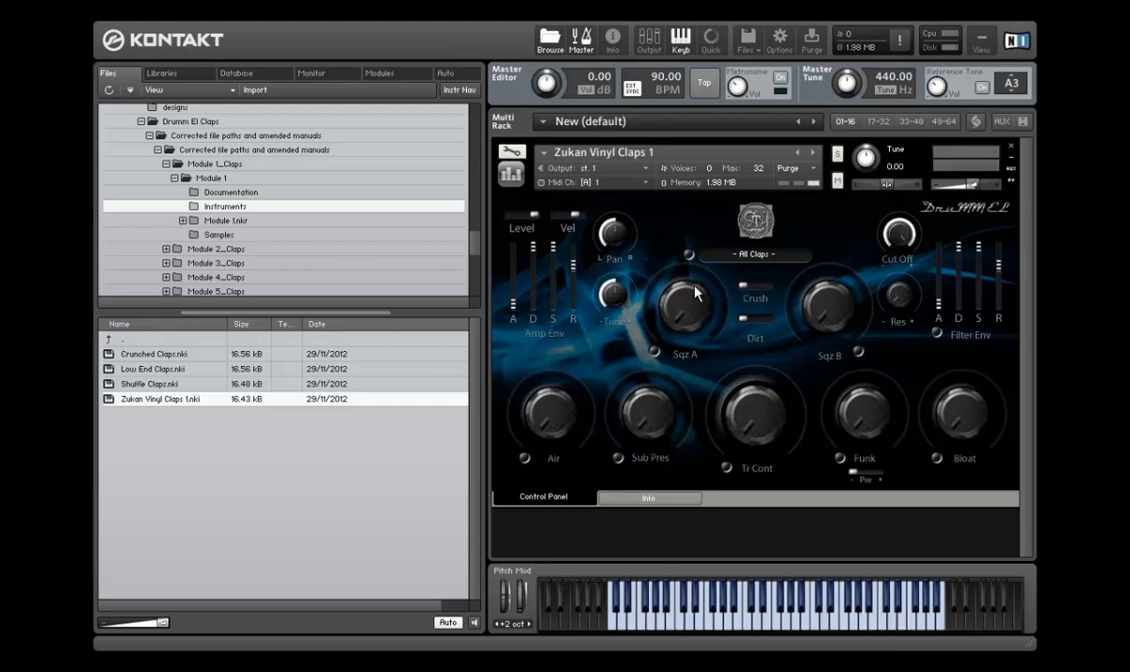
mouse_move(693, 297)
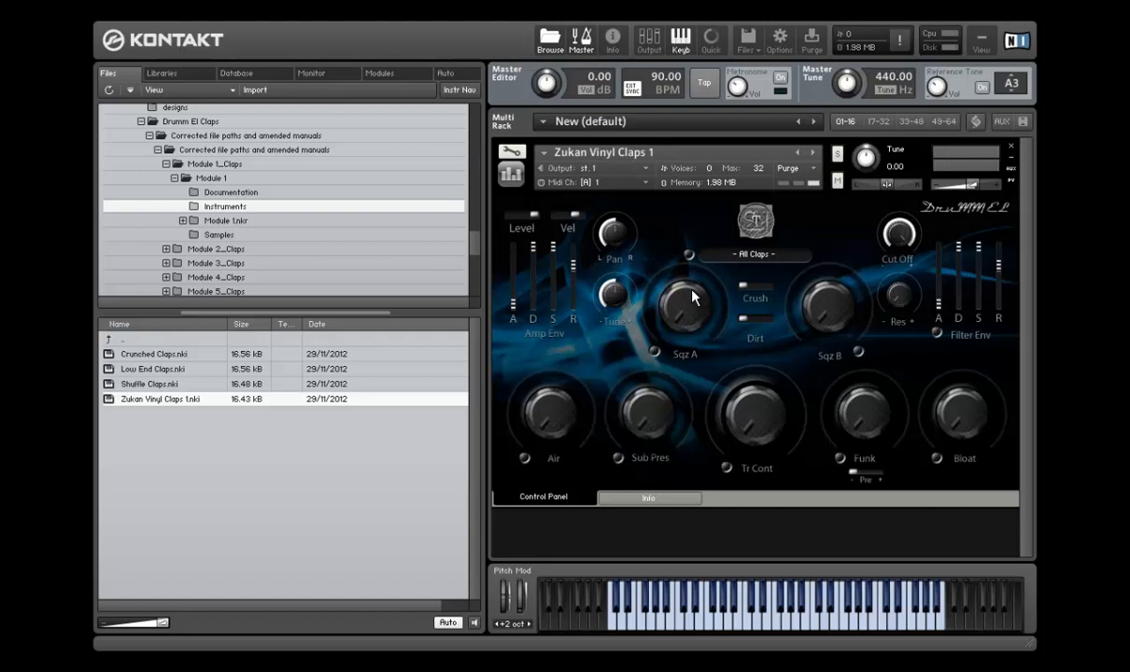
mouse_move(656, 333)
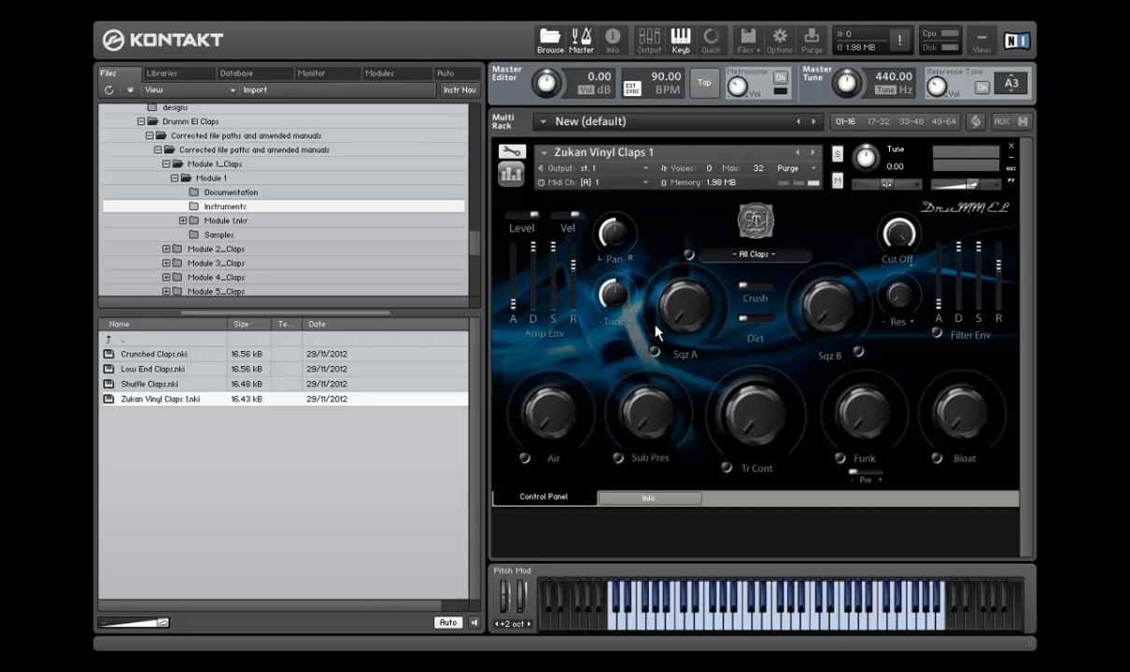
mouse_move(725, 329)
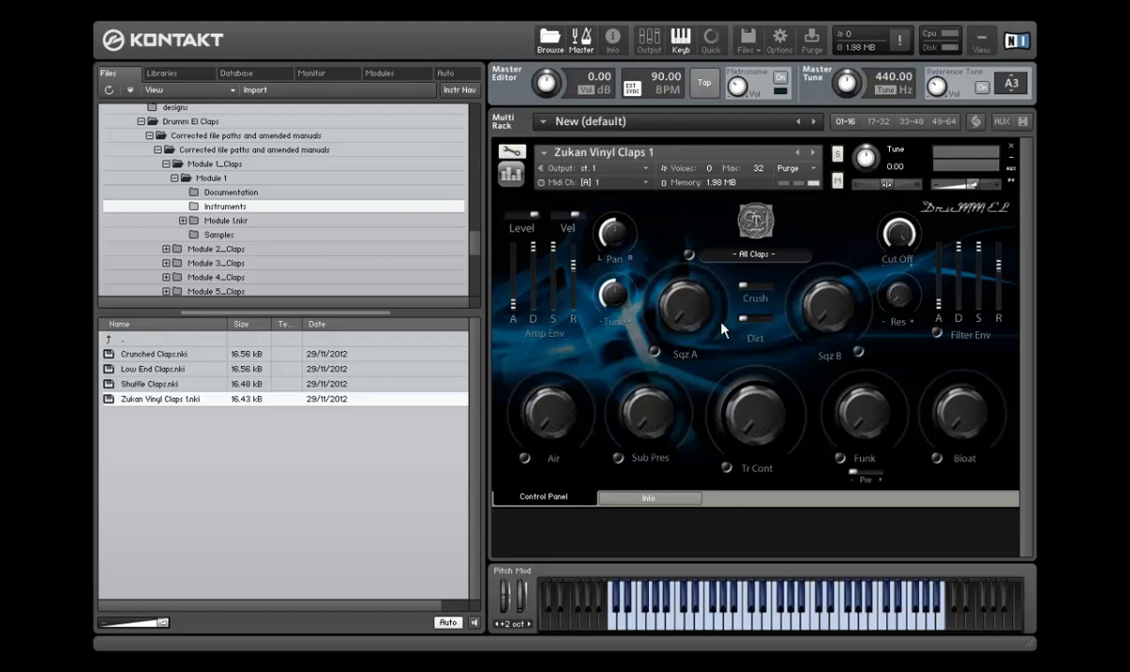
mouse_move(721, 334)
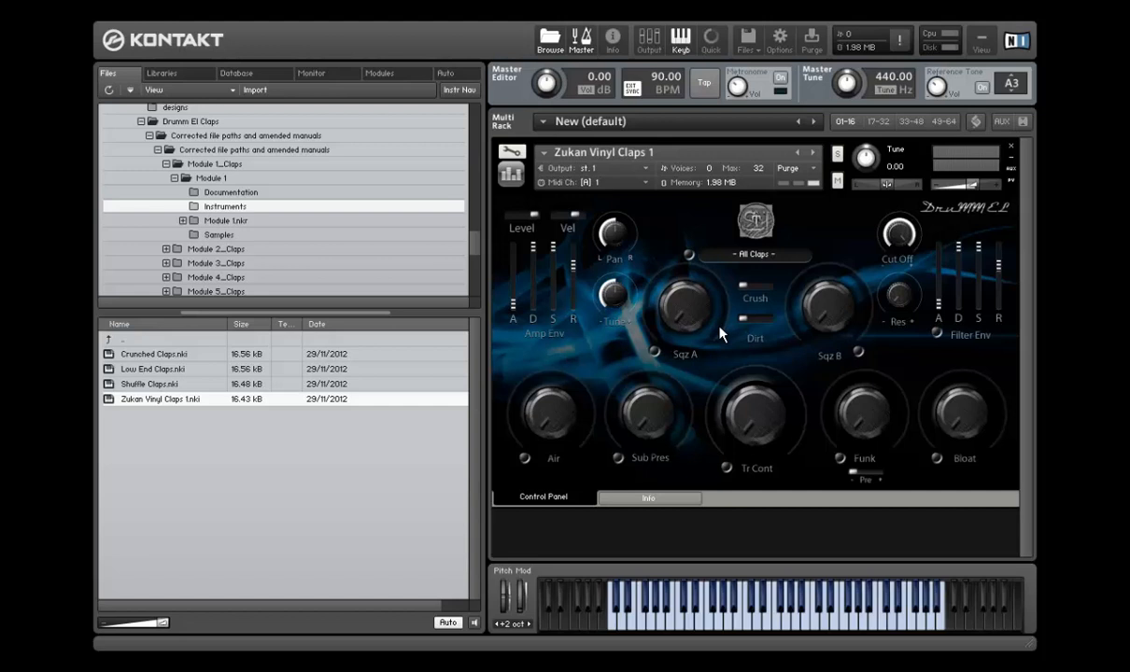
mouse_move(930, 446)
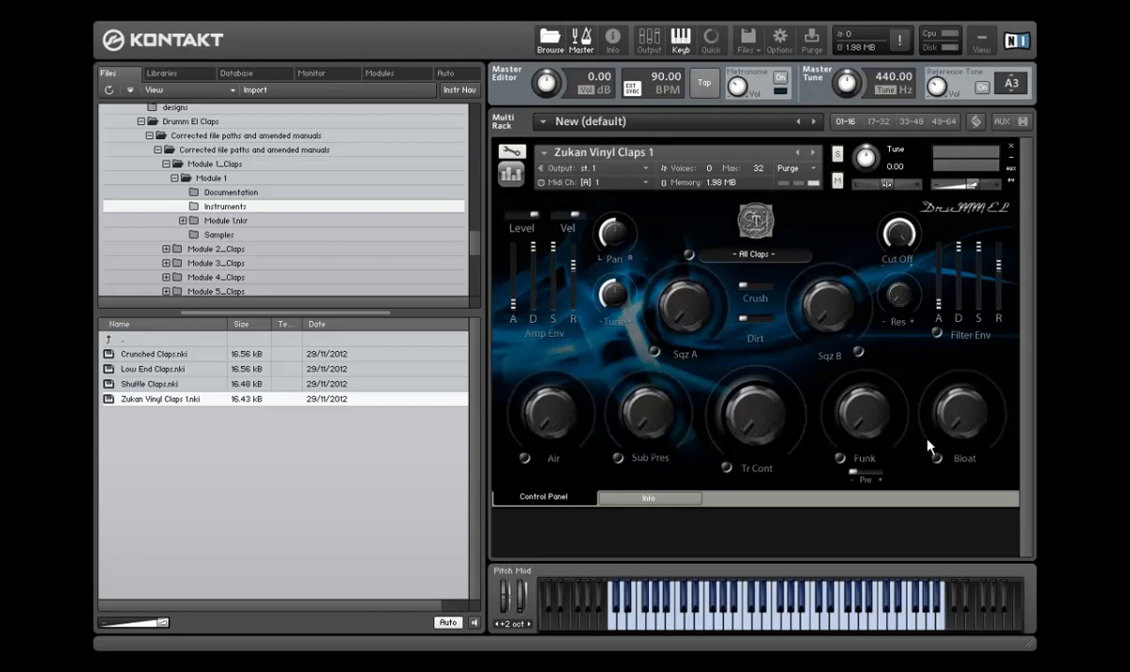
mouse_move(917, 387)
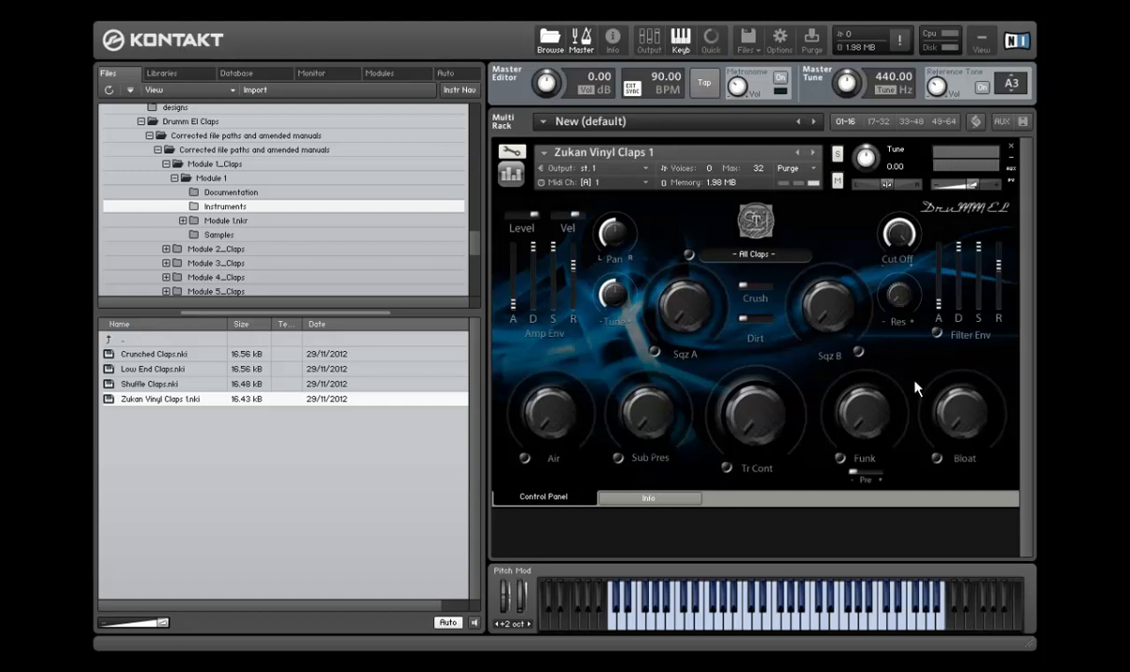
mouse_move(858, 385)
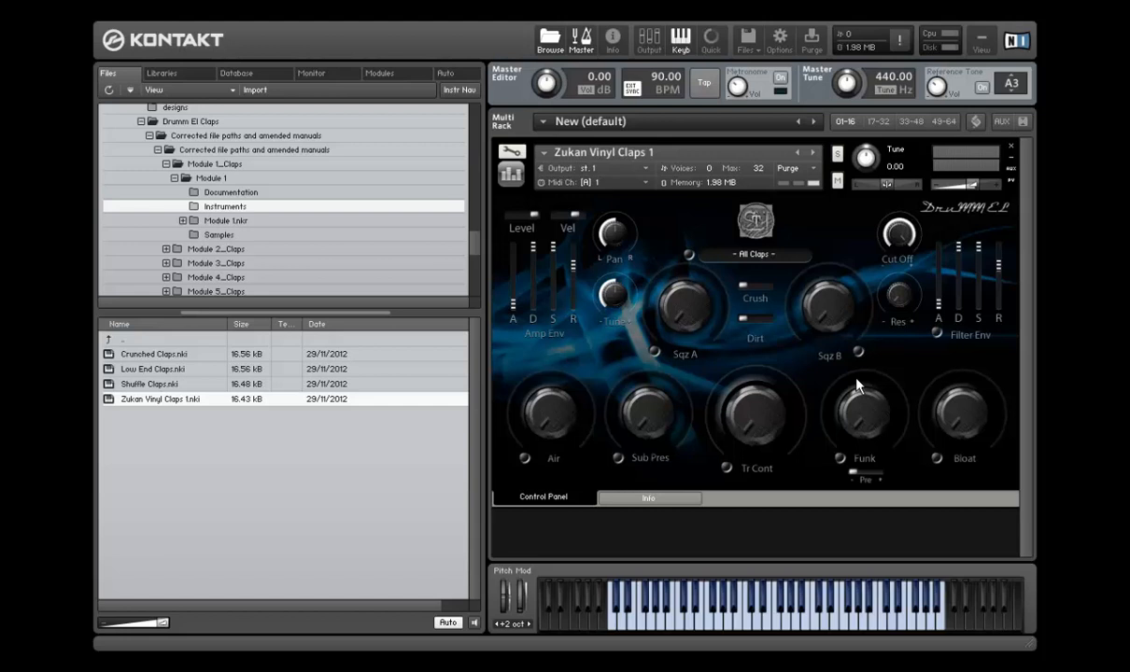
mouse_move(859, 386)
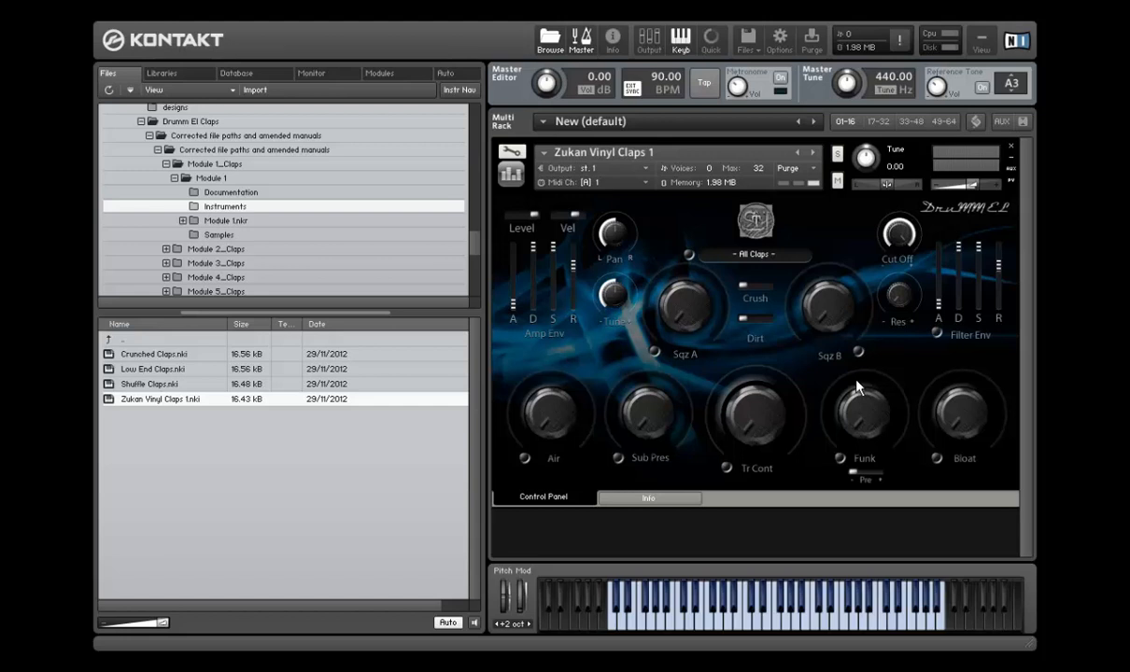
mouse_move(859, 373)
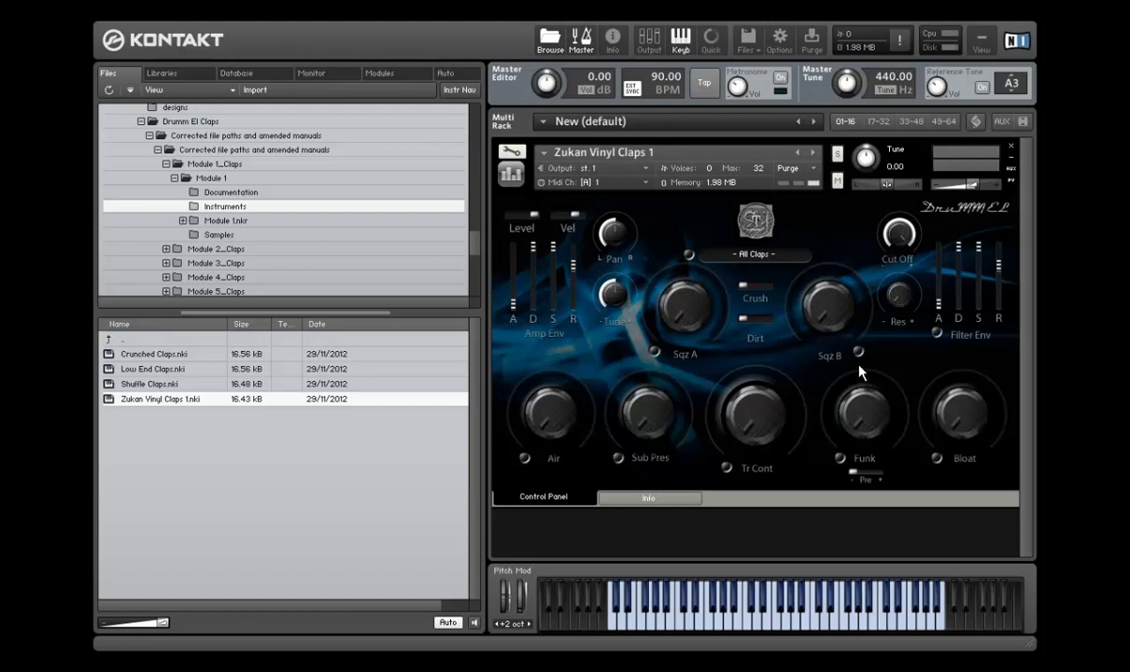
mouse_move(576, 284)
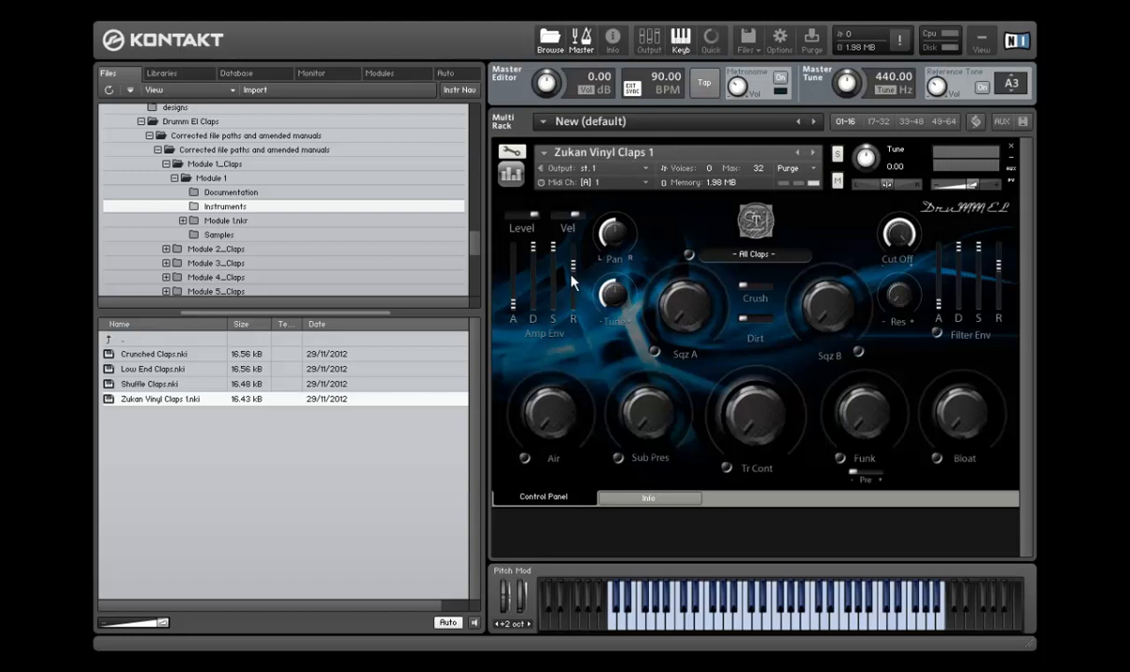
mouse_move(556, 324)
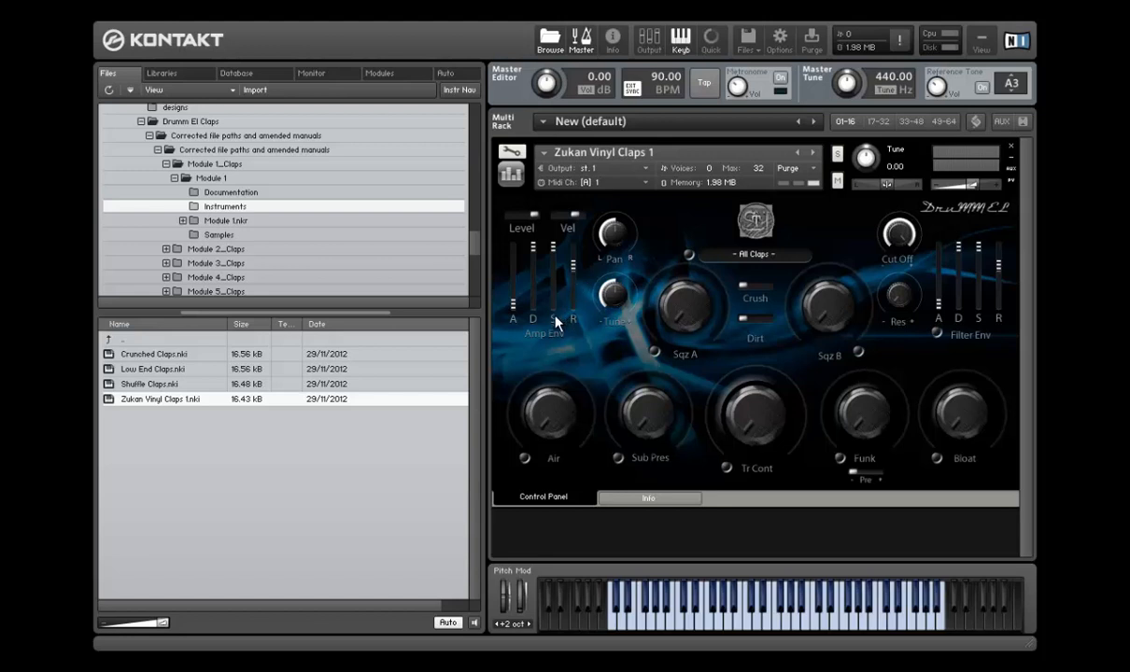
mouse_move(972, 261)
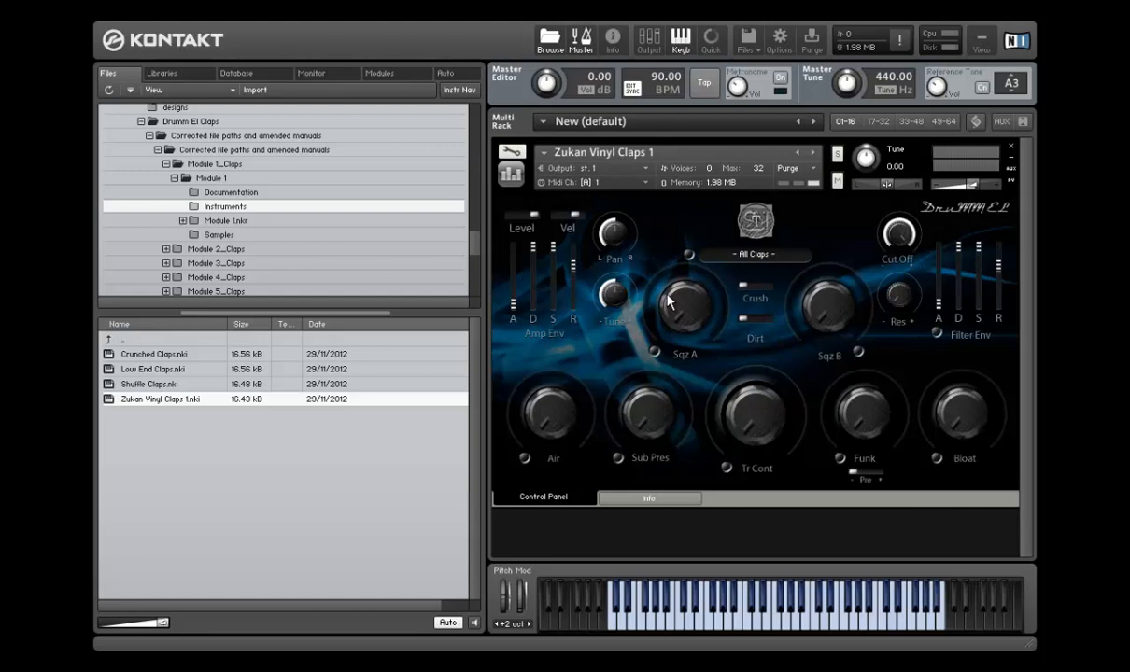
mouse_move(633, 356)
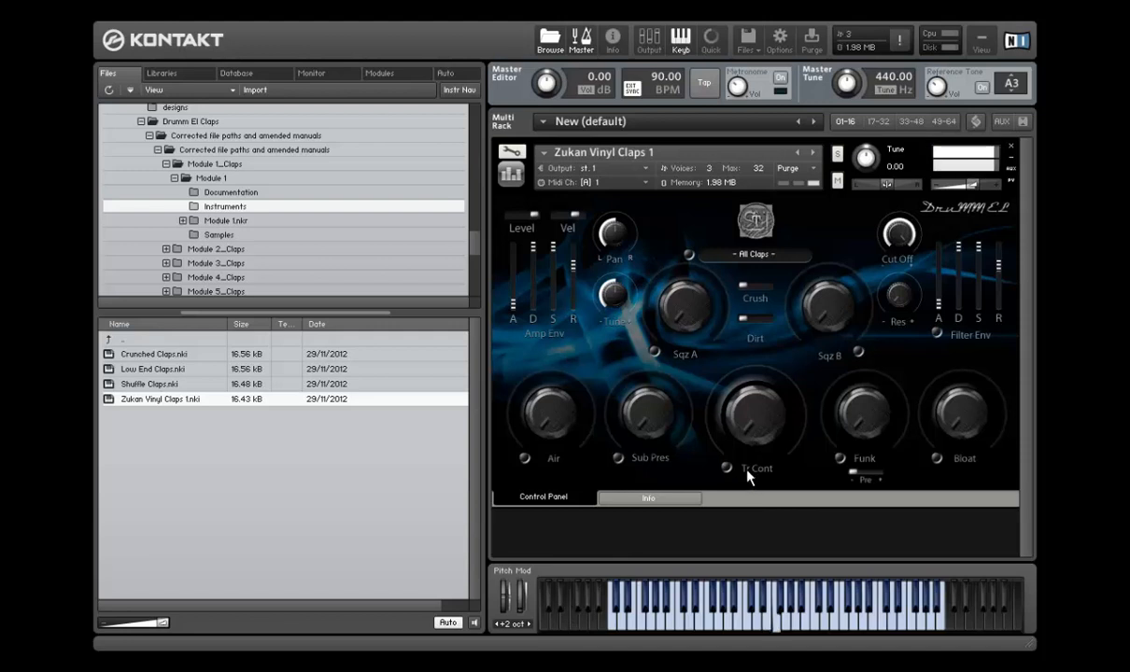
Enable the Tr Cont and Air effects on the Zukan Vinyl Claps control panel.
click(724, 467)
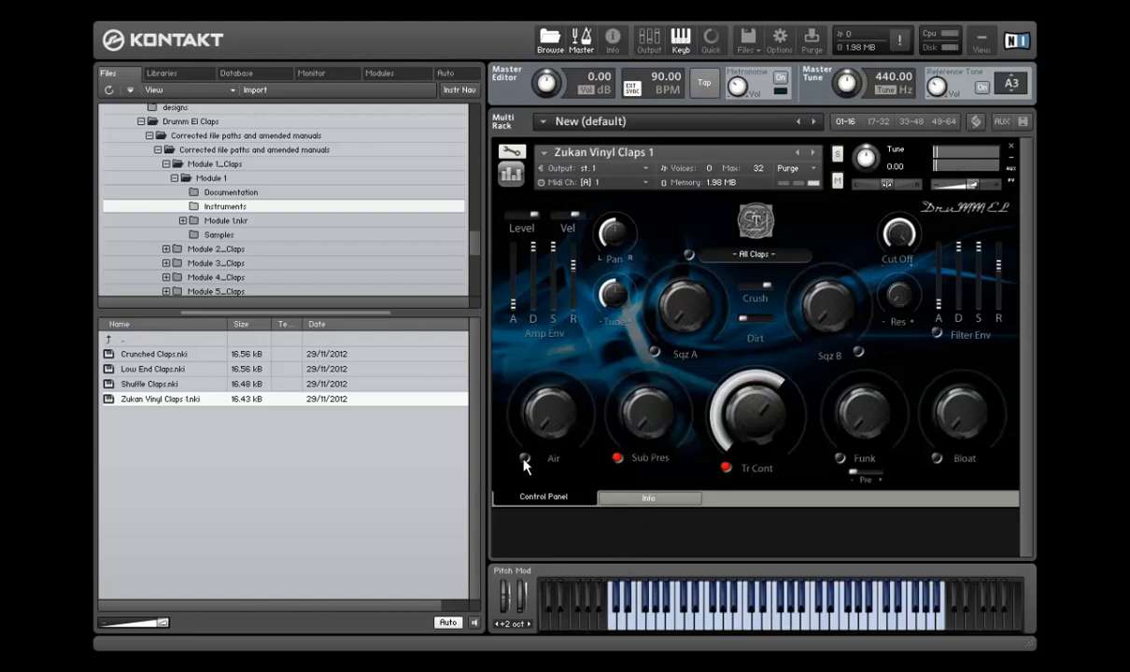
click(523, 459)
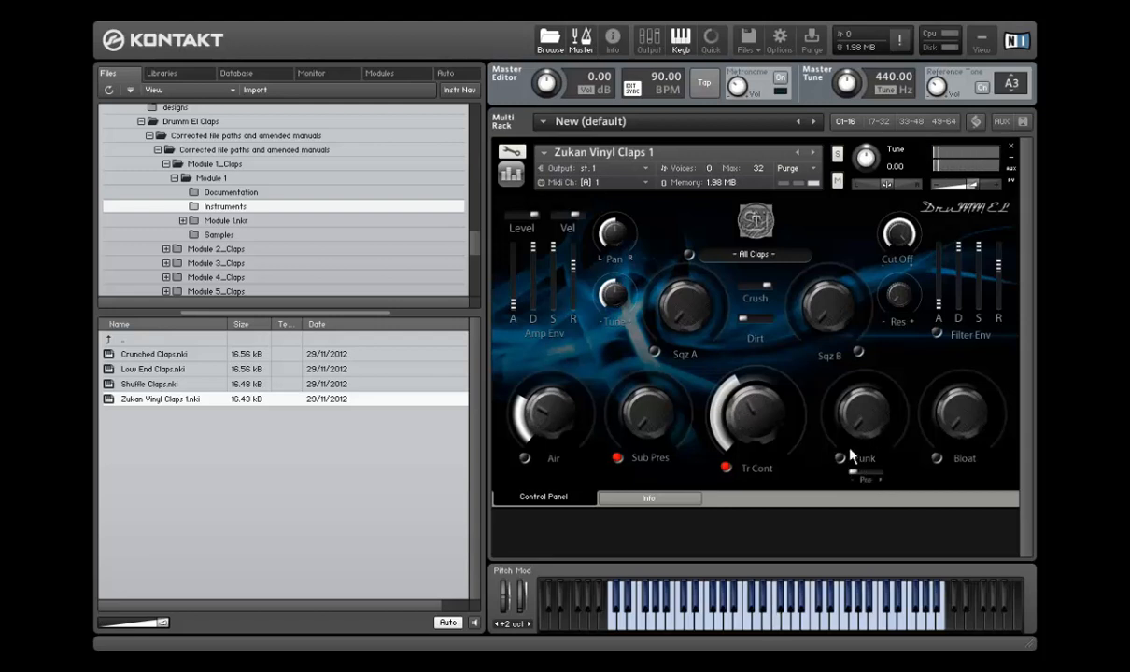
Enable the Funk effect alongside Sub Pres and Tr Cont.
click(843, 458)
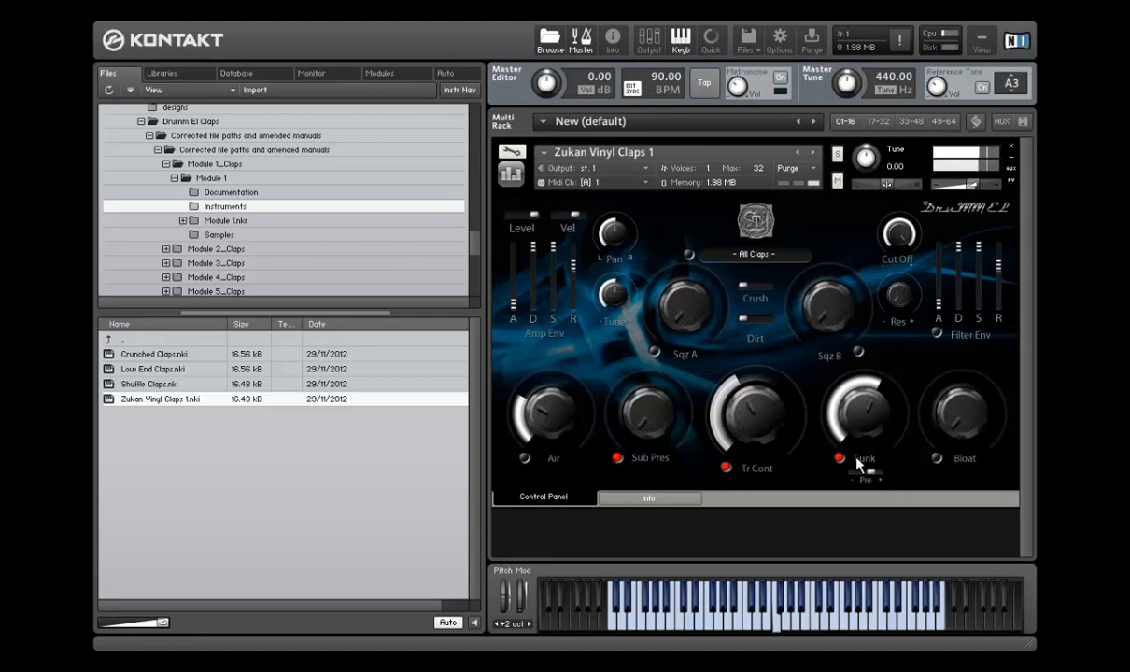
Enable the Bloat effect and turn its amount knob up.
click(837, 460)
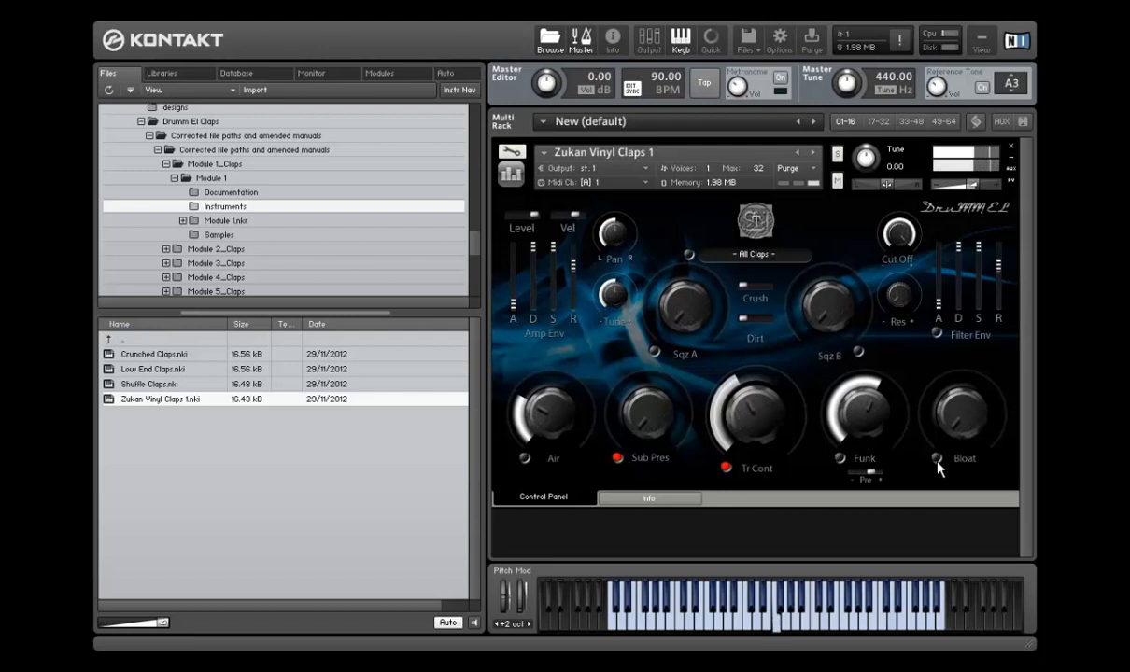
click(936, 459)
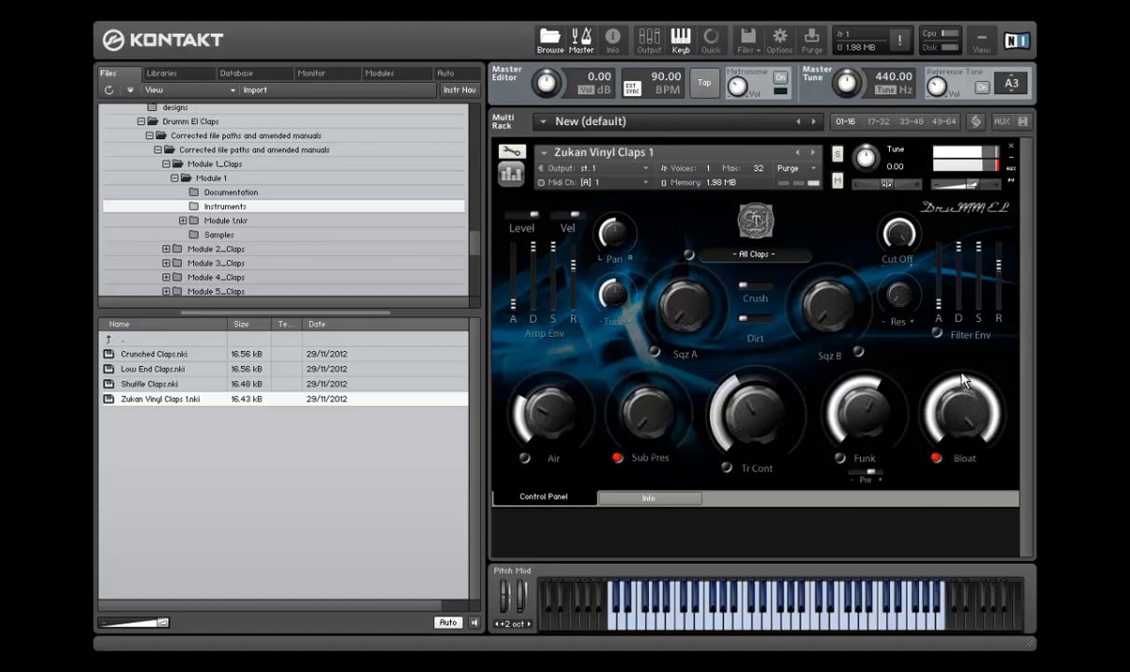
drag(964, 411, 957, 438)
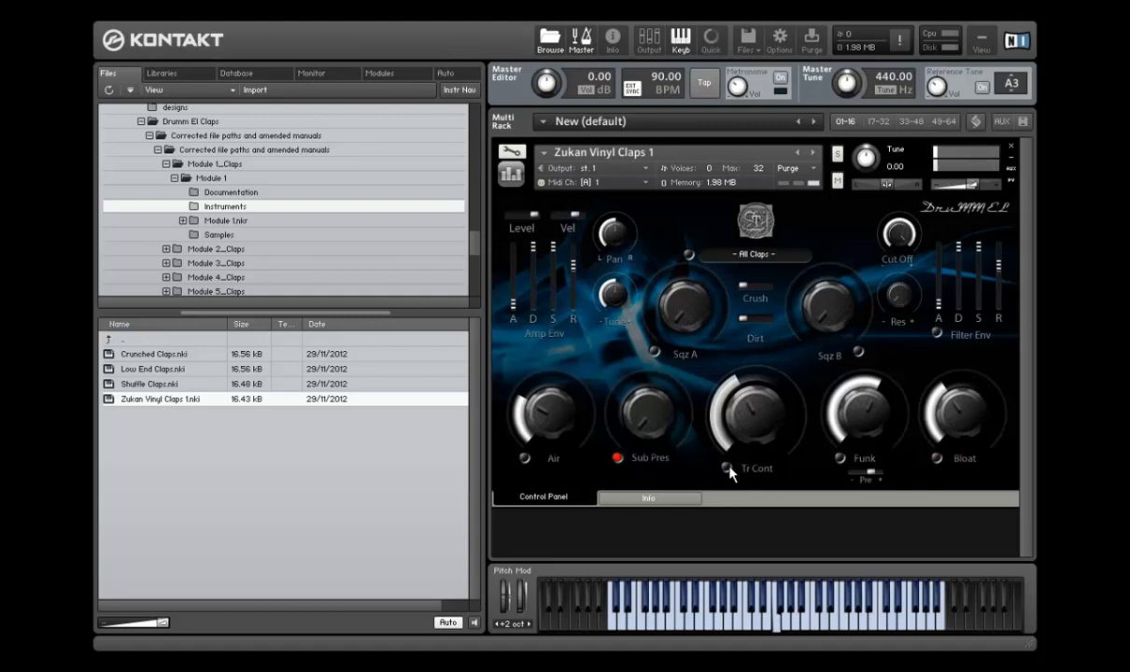
Re-enable the Tr Cont effect so it stays on with the others.
click(725, 467)
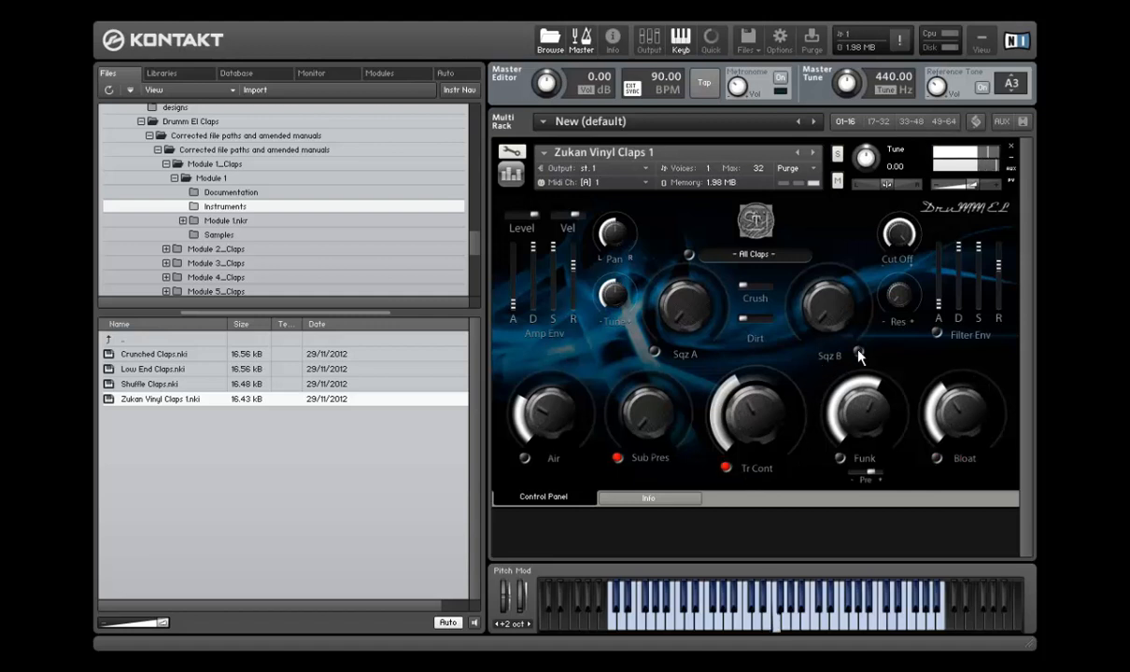
mouse_move(766, 289)
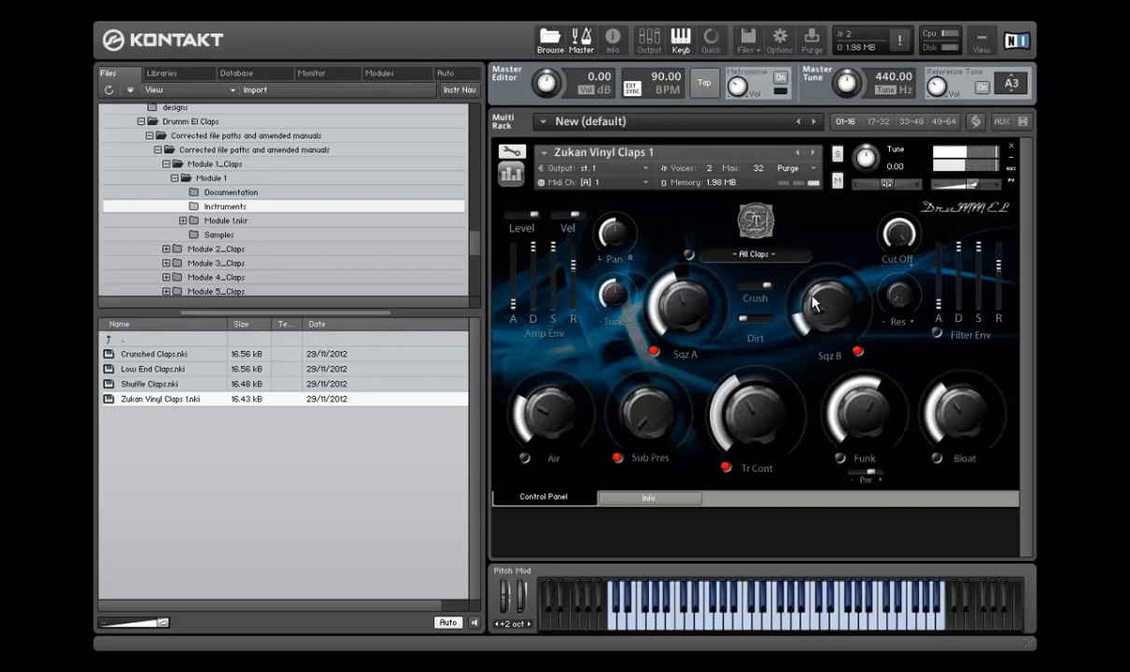
Turn the Sqr B distortion level up.
drag(830, 302, 814, 271)
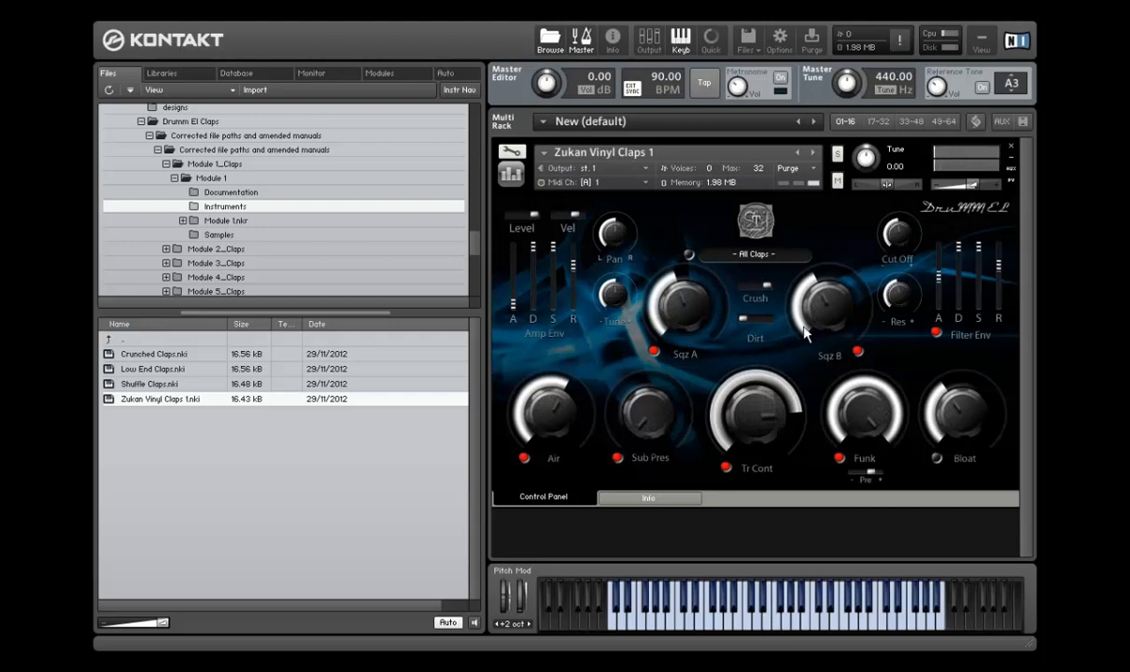
mouse_move(691, 259)
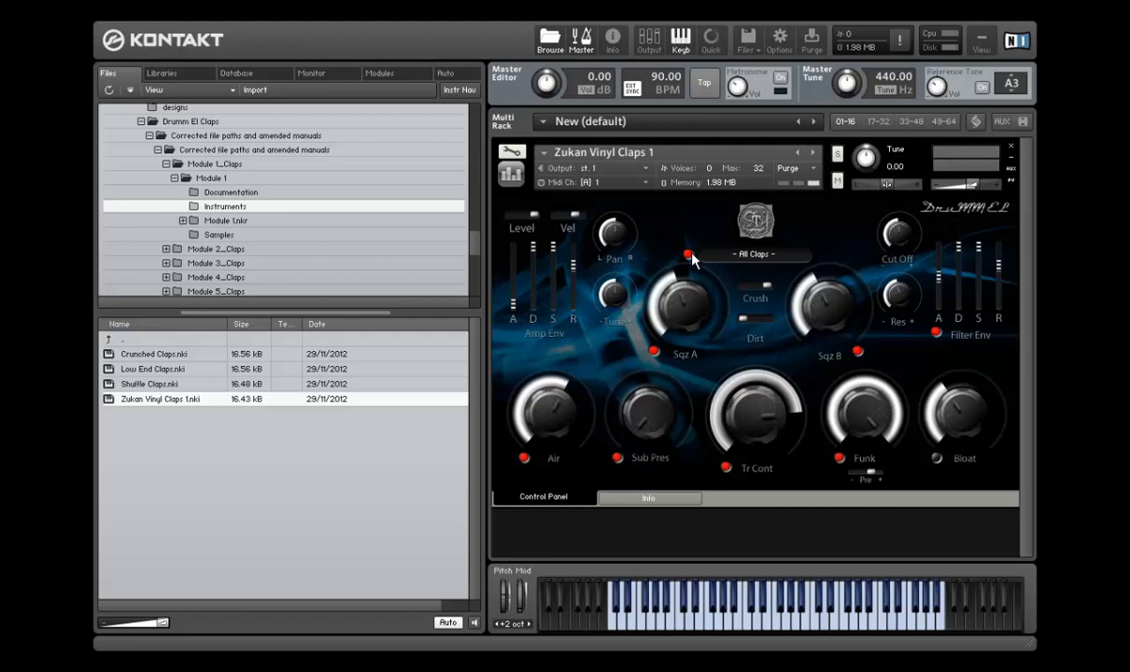
mouse_move(695, 265)
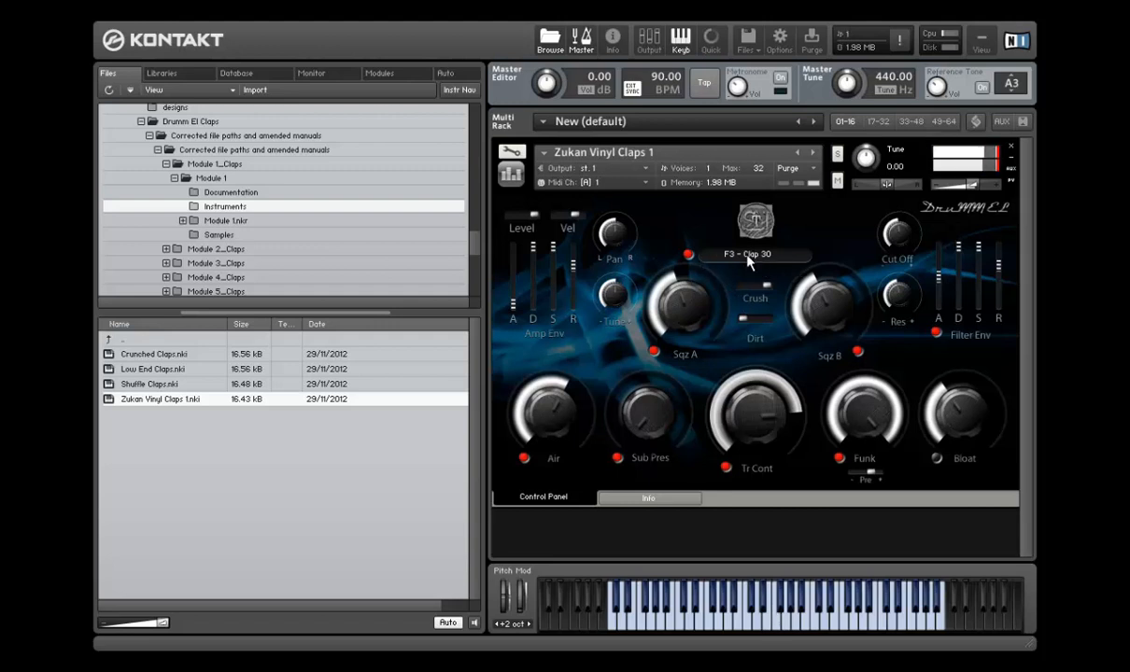
Select G#2 - Clip 20 as the playback clip instead of All Clips.
click(747, 254)
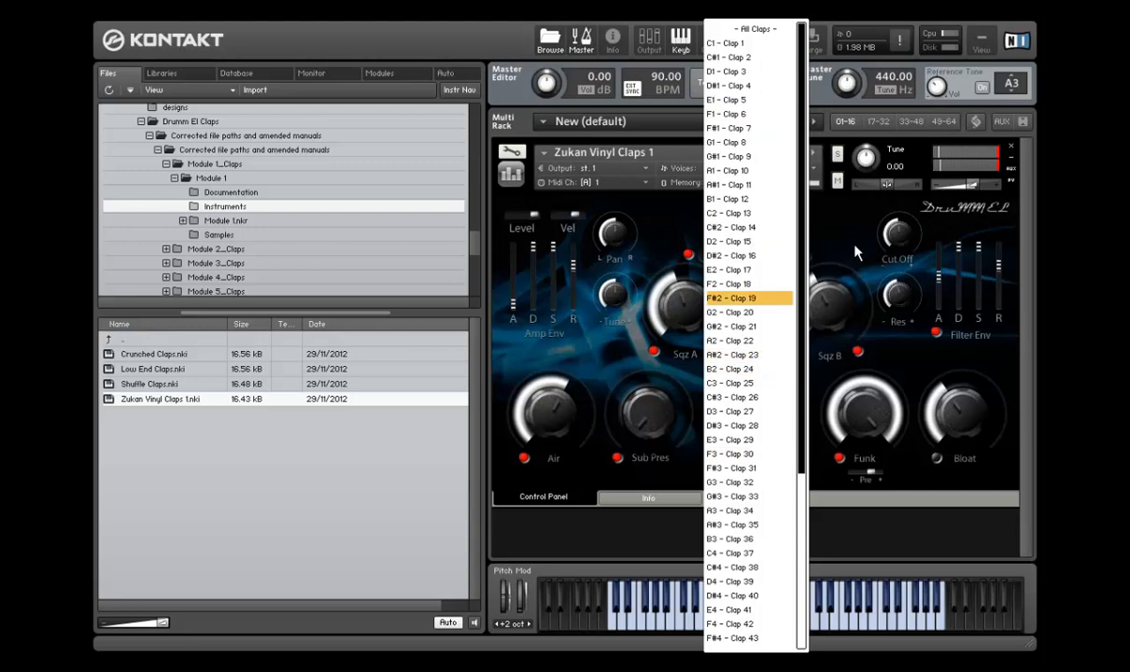
click(730, 454)
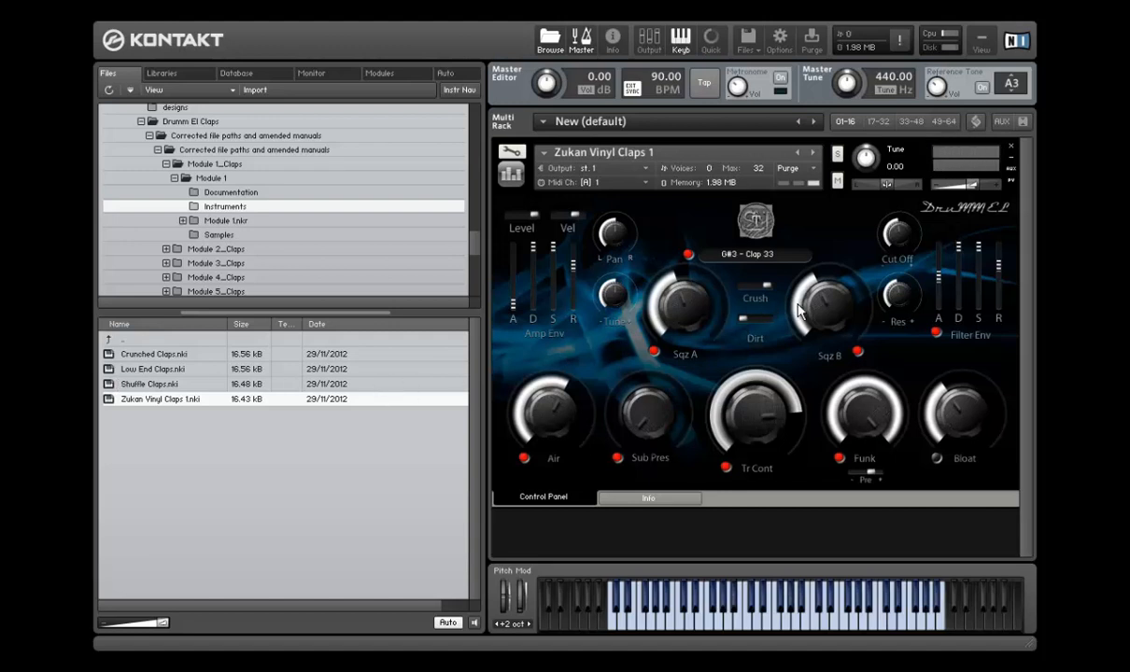
mouse_move(702, 353)
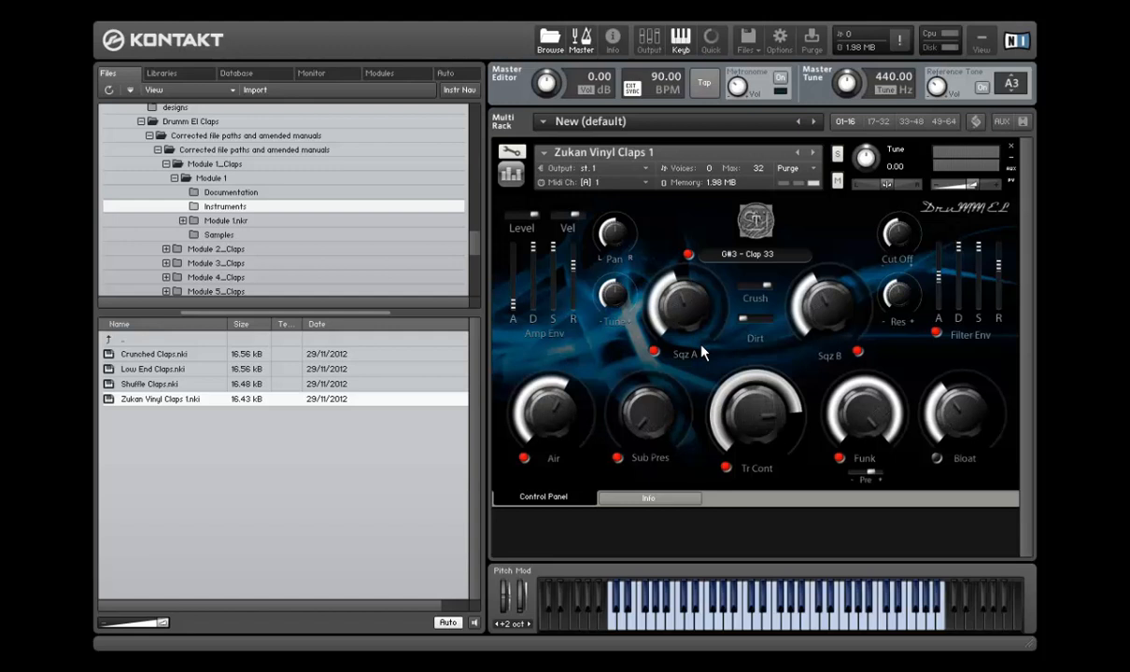
mouse_move(1011, 372)
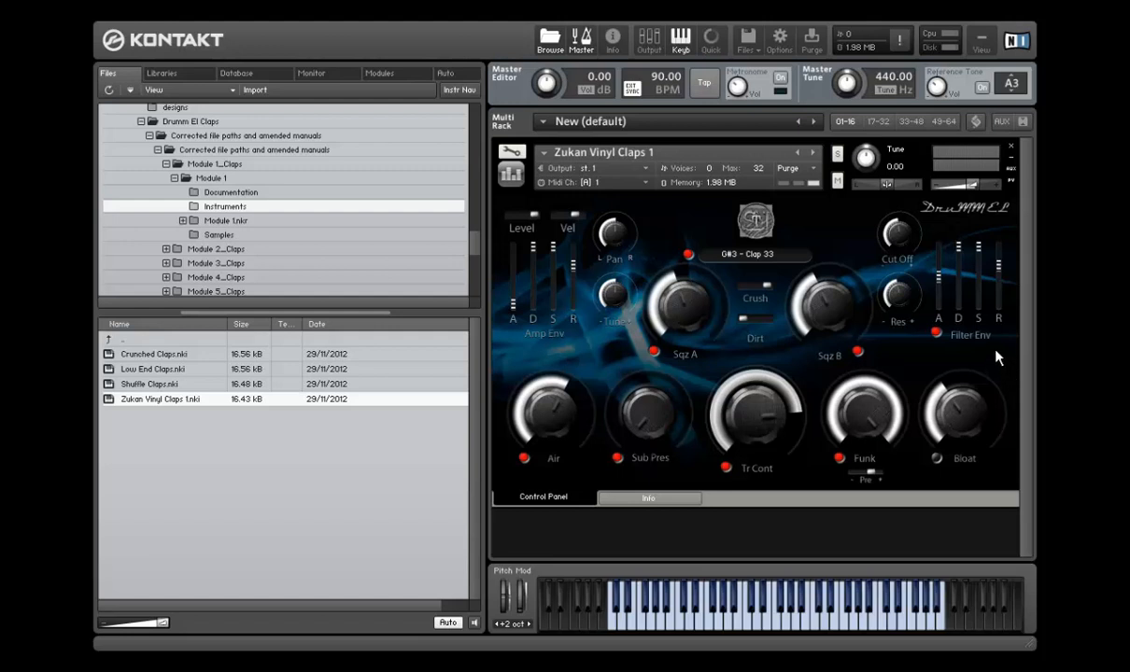
mouse_move(906, 362)
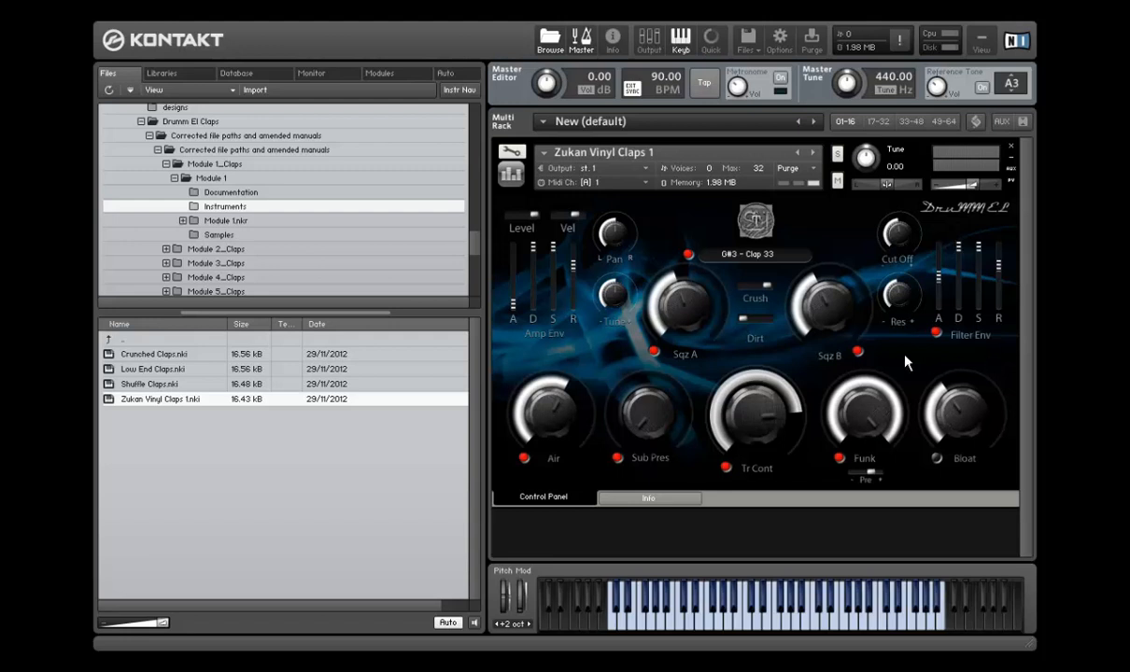
mouse_move(908, 364)
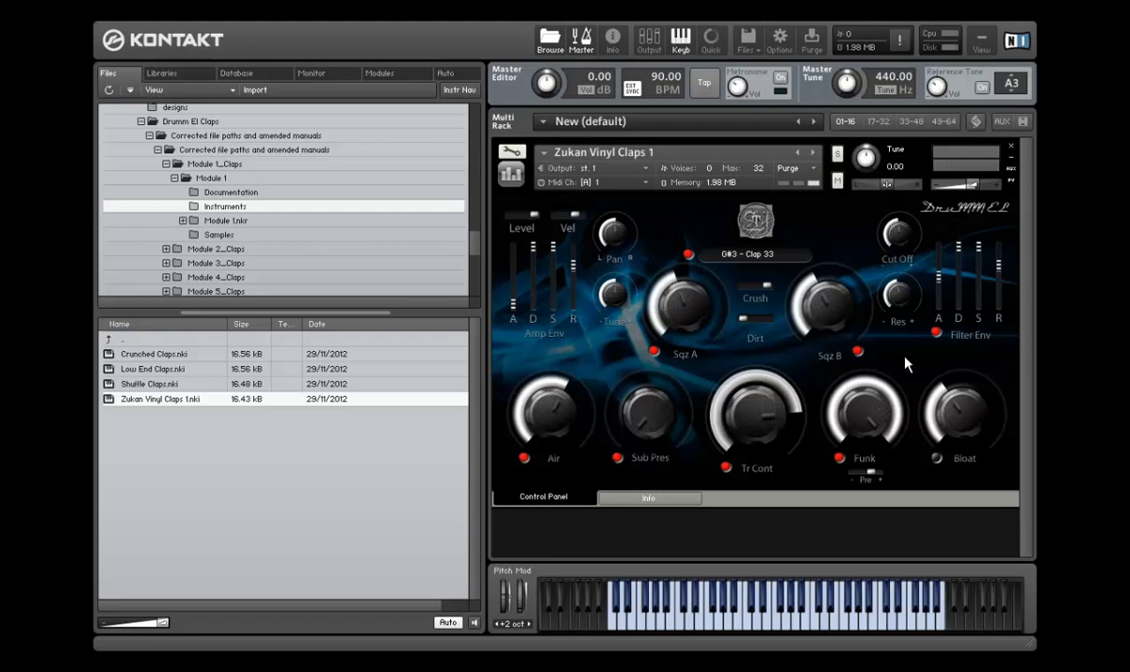
mouse_move(895, 392)
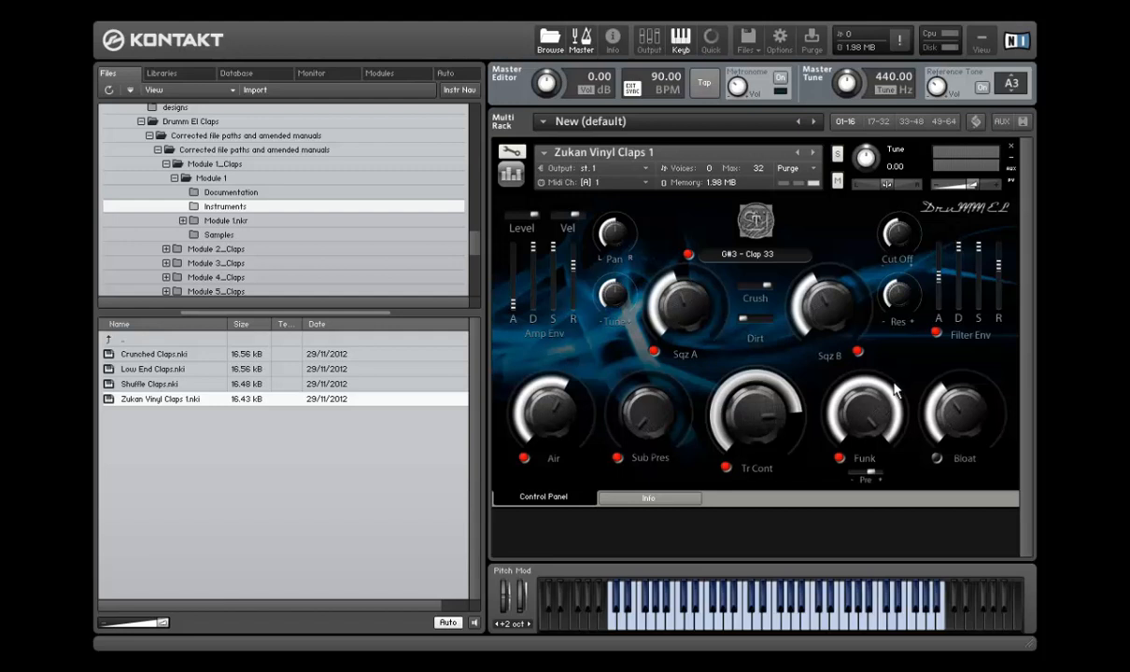
mouse_move(906, 481)
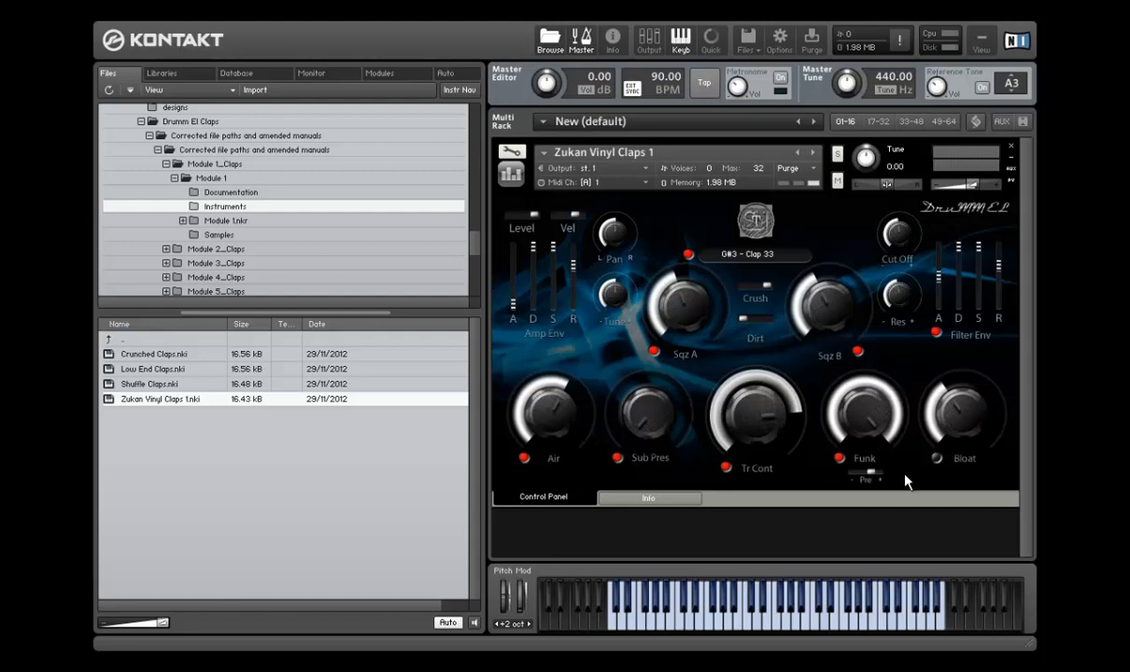